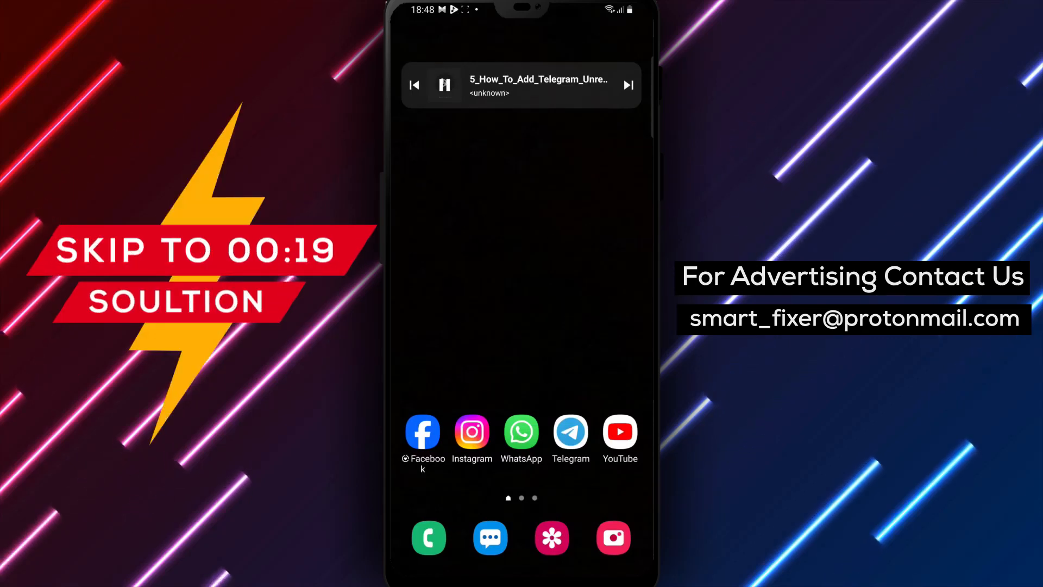
# - Launch Telegram from the home screen so the main chat list appears
pyautogui.click(571, 433)
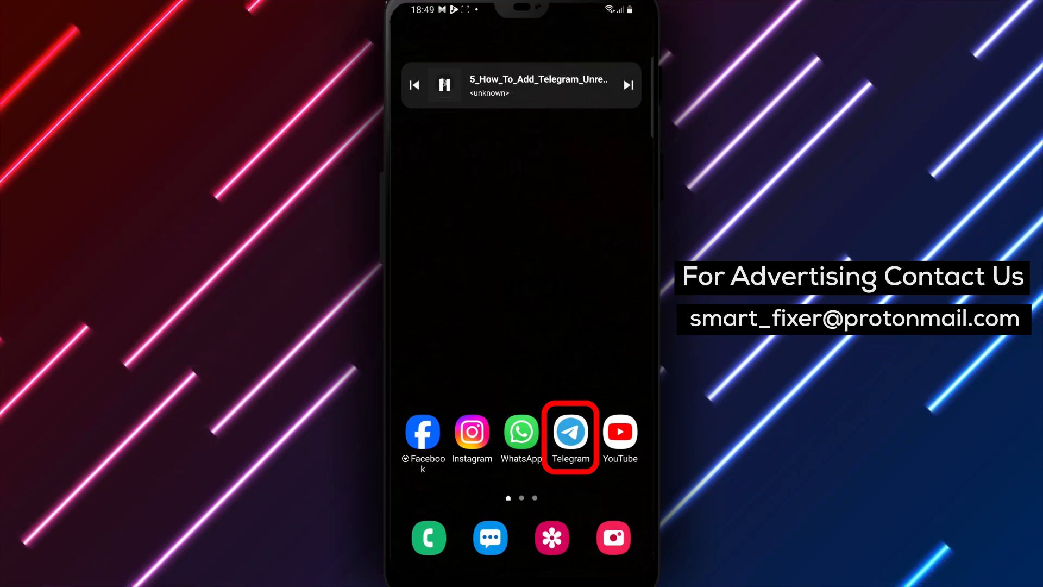
pyautogui.click(571, 432)
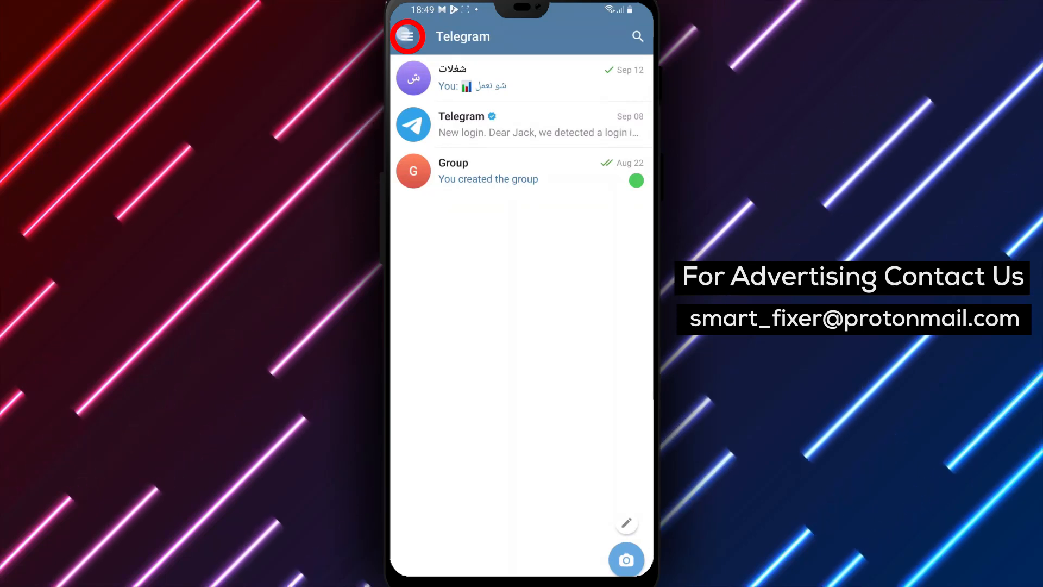
# - Reach the Notifications and Sounds settings via the navigation menu's Settings entry
pyautogui.click(408, 37)
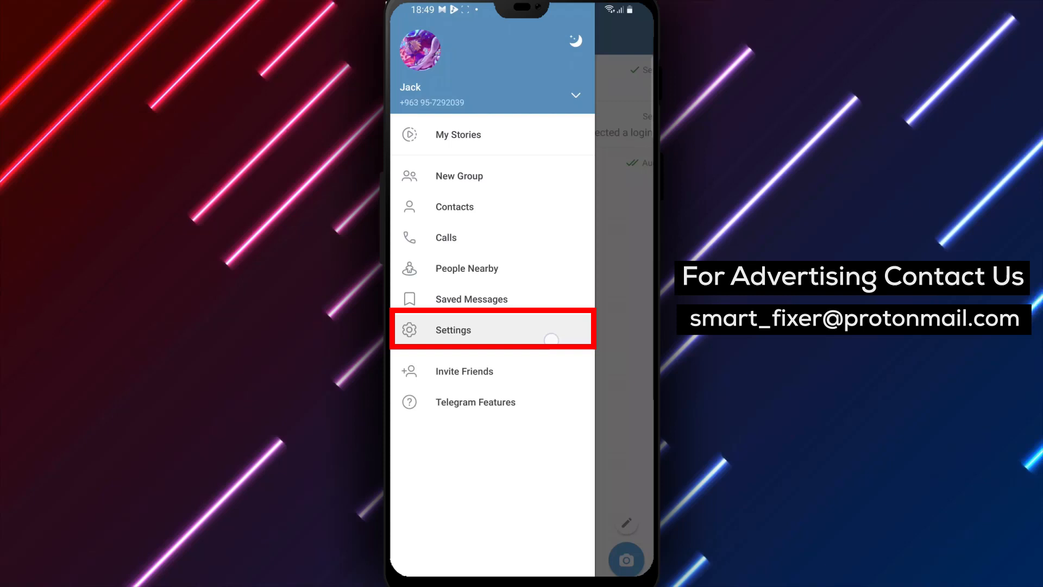
pyautogui.click(453, 330)
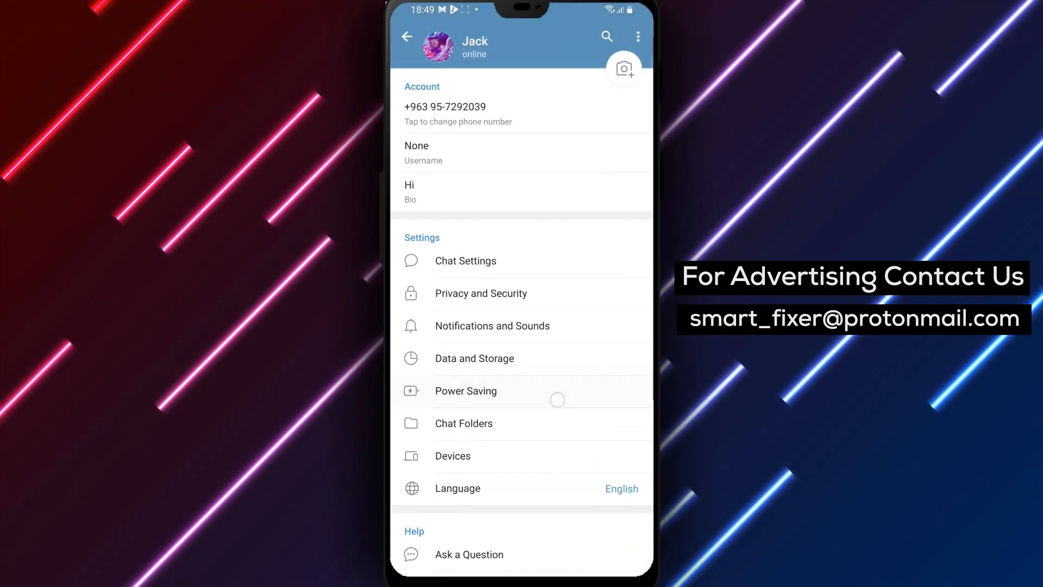
pyautogui.click(493, 325)
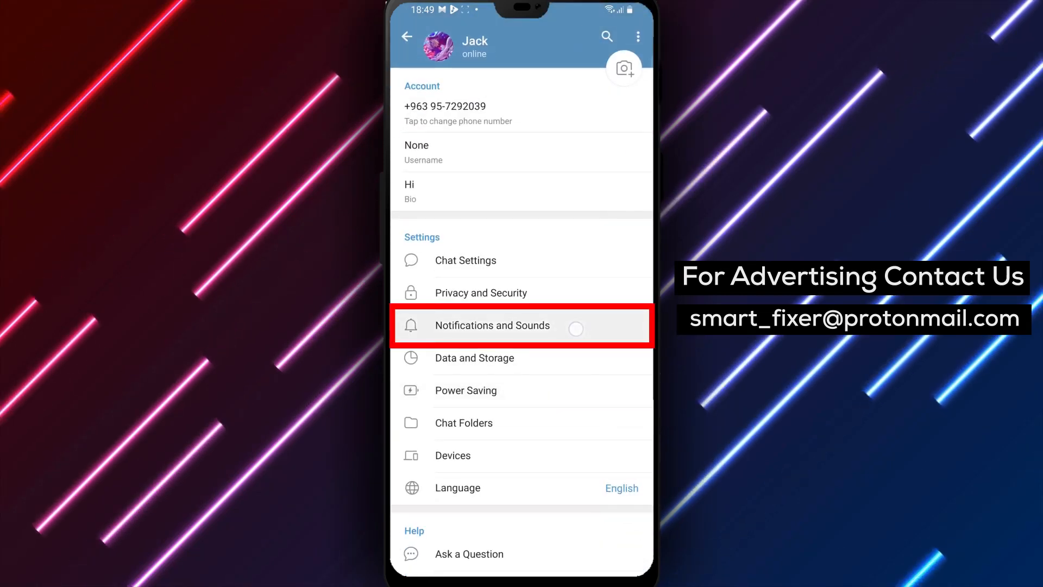
pyautogui.click(492, 325)
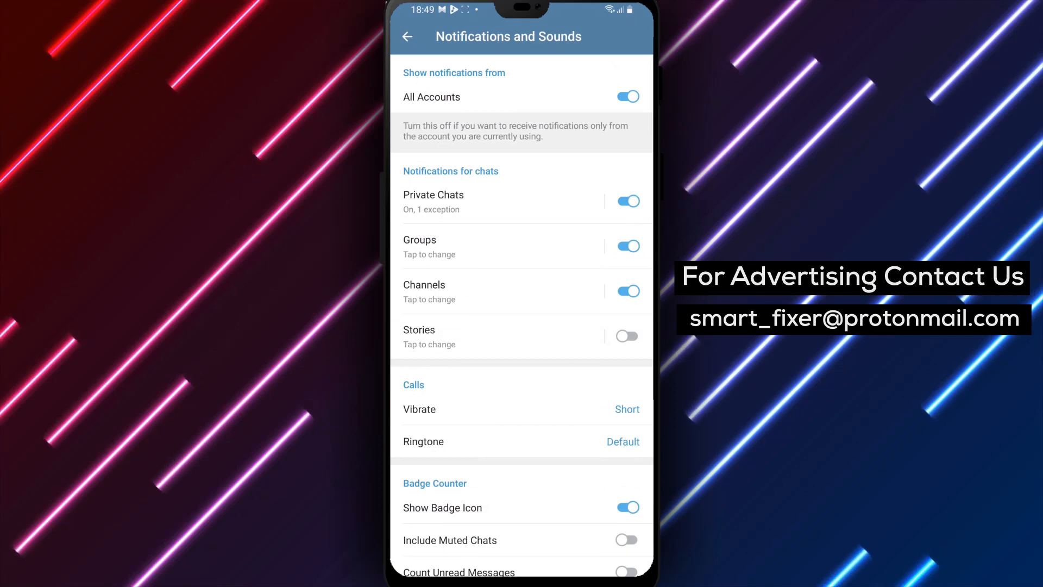